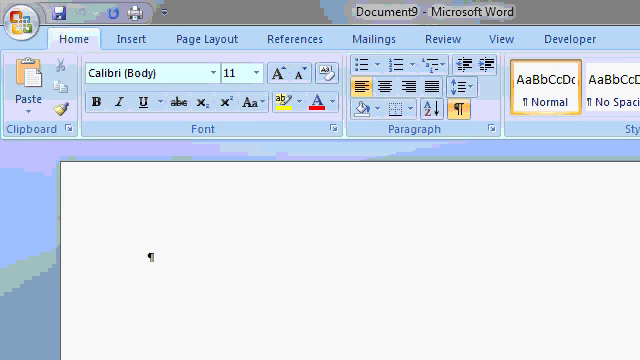
Add the Copyright Page and Dedication Page titles, each on its own page-break-separated page
{"action": "scroll", "scroll_direction": "down", "scroll_amount": 3}
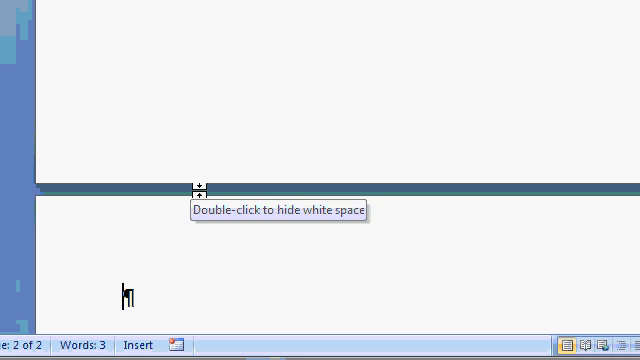
{"action": "type", "text": "Copyright"}
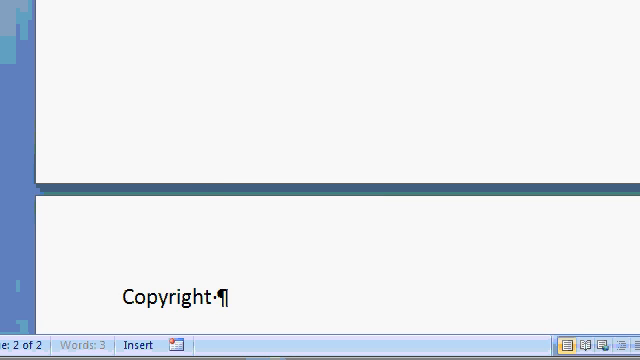
{"action": "type", "text": "Page"}
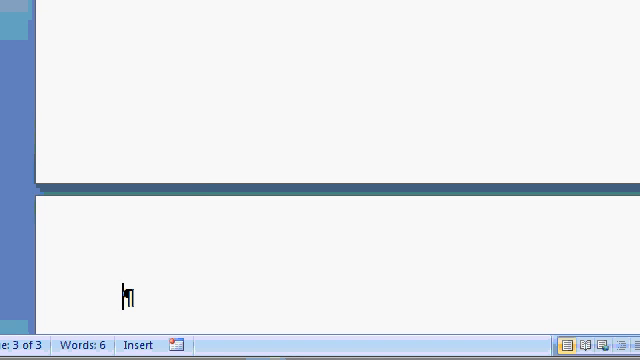
{"action": "type", "text": "Dedication Page"}
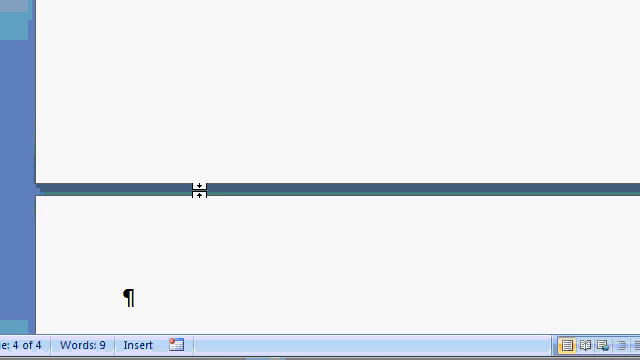
Write 'Chapter 1.' and 'Some stuff here' on the last page
{"action": "type", "text": "Chapt"}
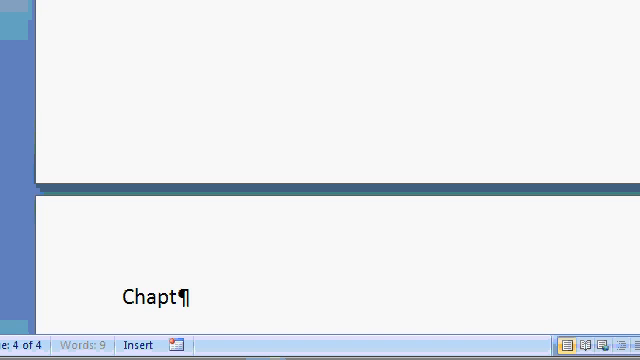
{"action": "type", "text": "er 1."}
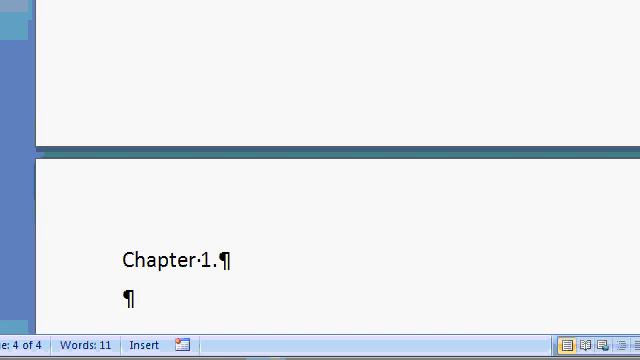
{"action": "type", "text": "Some stuff he"}
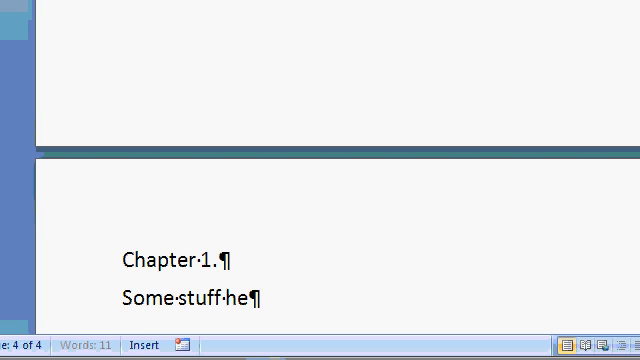
{"action": "type", "text": "re"}
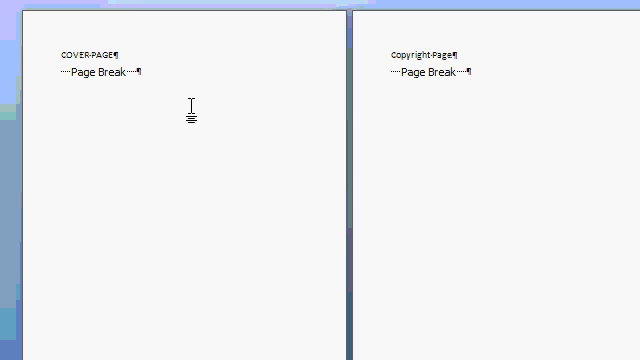
{"action": "scroll", "scroll_direction": "down", "scroll_amount": 3}
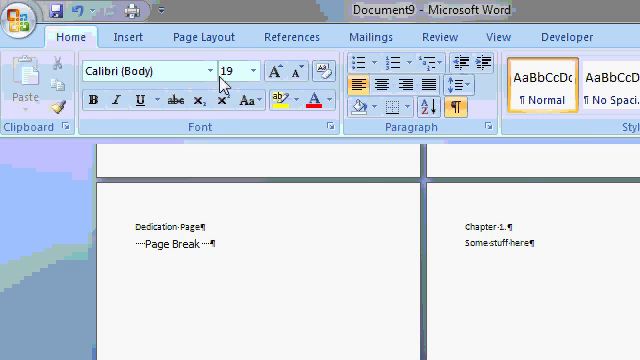
{"action": "left_click", "coordinate": [202, 36]}
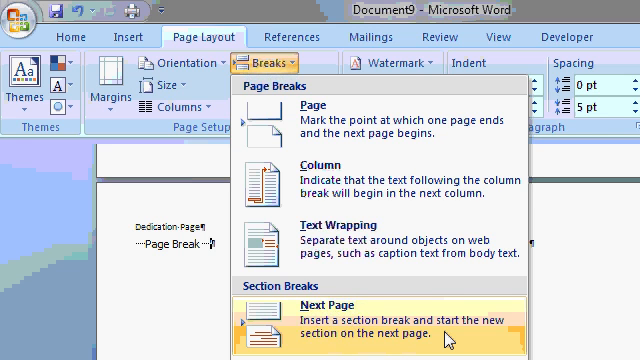
Insert a Next Page section break after the dedication page
{"action": "left_click", "coordinate": [320, 316]}
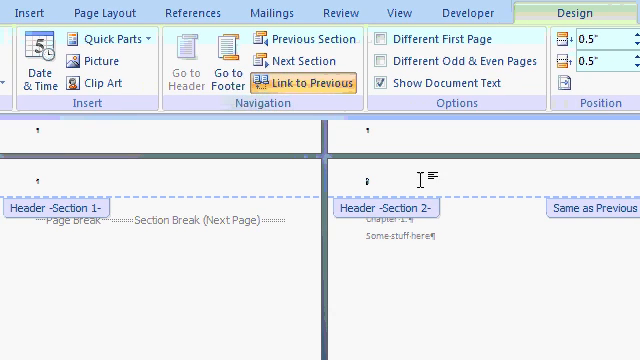
{"action": "mouse_move", "coordinate": [322, 216]}
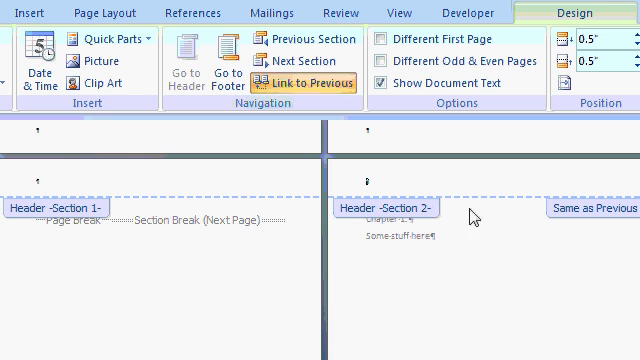
{"action": "mouse_move", "coordinate": [616, 212]}
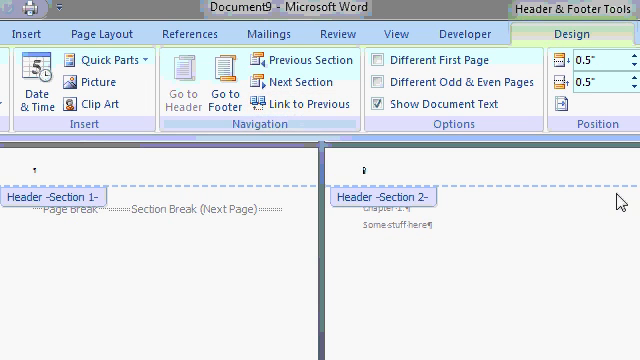
{"action": "mouse_move", "coordinate": [600, 236]}
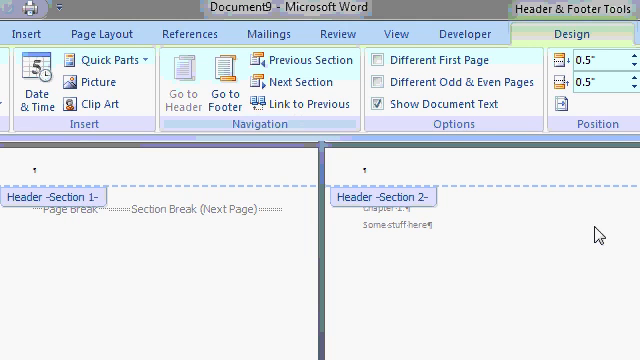
Scroll down to the chapter page's section 2 header and footer area
{"action": "scroll", "scroll_direction": "down", "scroll_amount": 3}
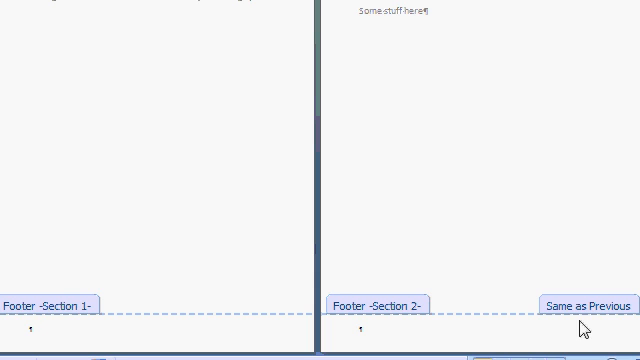
{"action": "mouse_move", "coordinate": [586, 316]}
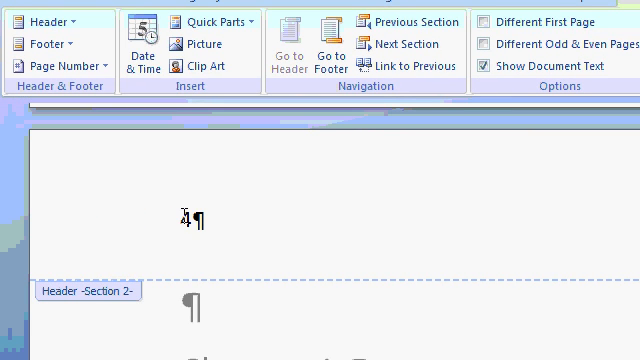
Restart section 2's page numbering at 1 so the chapter header shows 1 instead of 4
{"action": "double_click", "coordinate": [188, 220]}
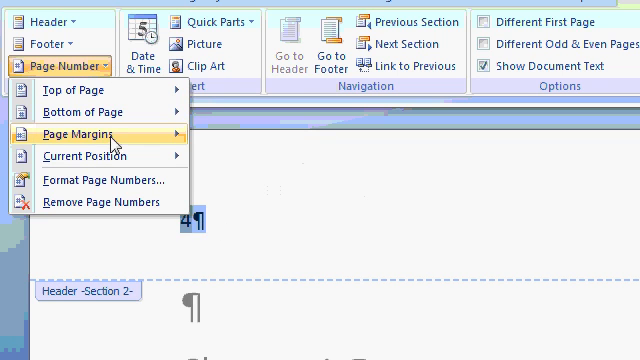
{"action": "left_click", "coordinate": [100, 180]}
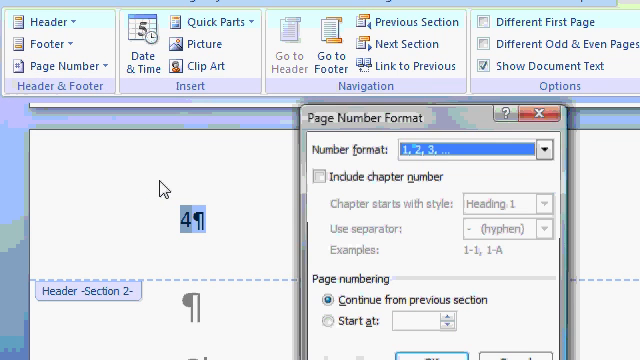
{"action": "left_click", "coordinate": [326, 324]}
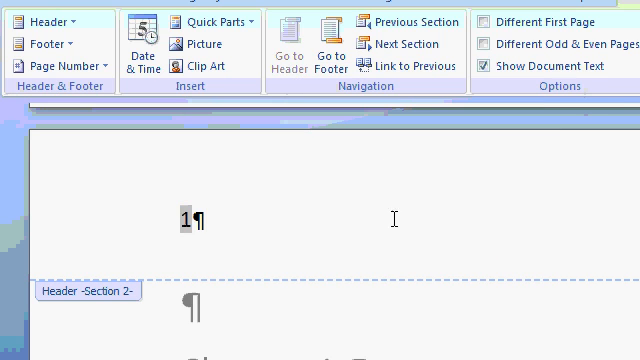
{"action": "scroll", "scroll_direction": "down", "scroll_amount": 3}
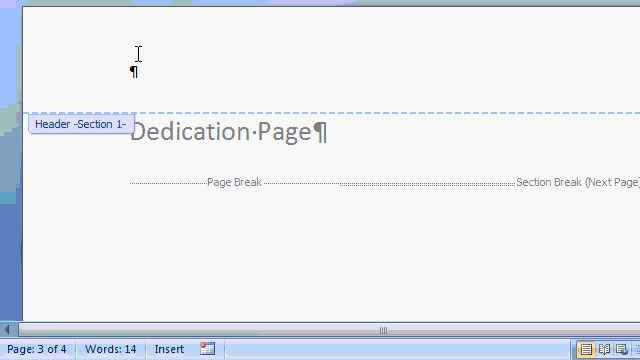
{"action": "mouse_move", "coordinate": [218, 76]}
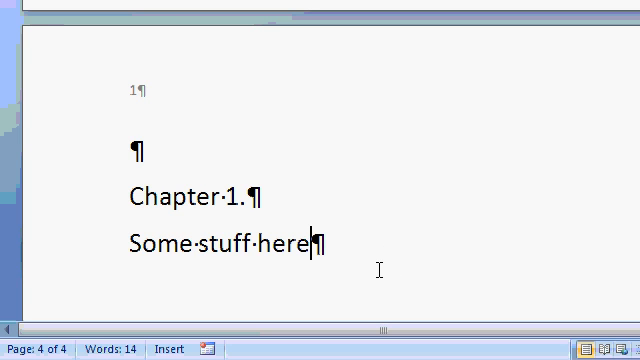
Add a new page after Chapter 1 with the line 'now I'm on page 2', numbered 2 in its header
{"action": "key", "text": "enter"}
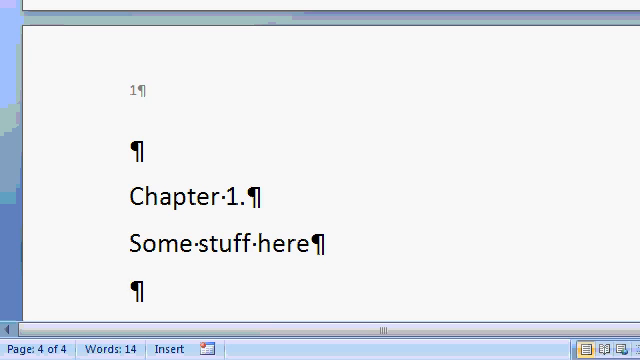
{"action": "type", "text": "text"}
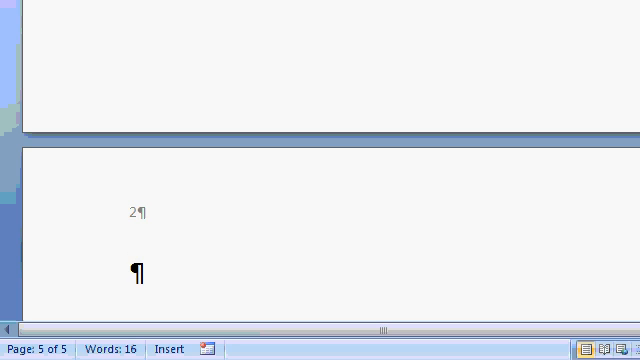
{"action": "type", "text": "now I'm on page 2"}
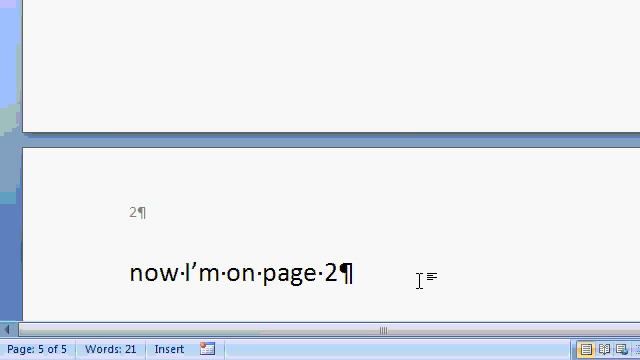
{"action": "left_click", "coordinate": [340, 270]}
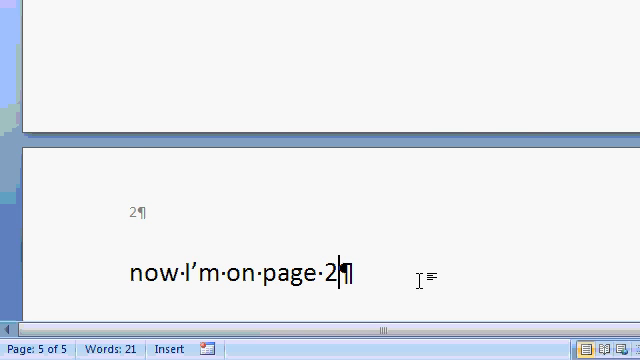